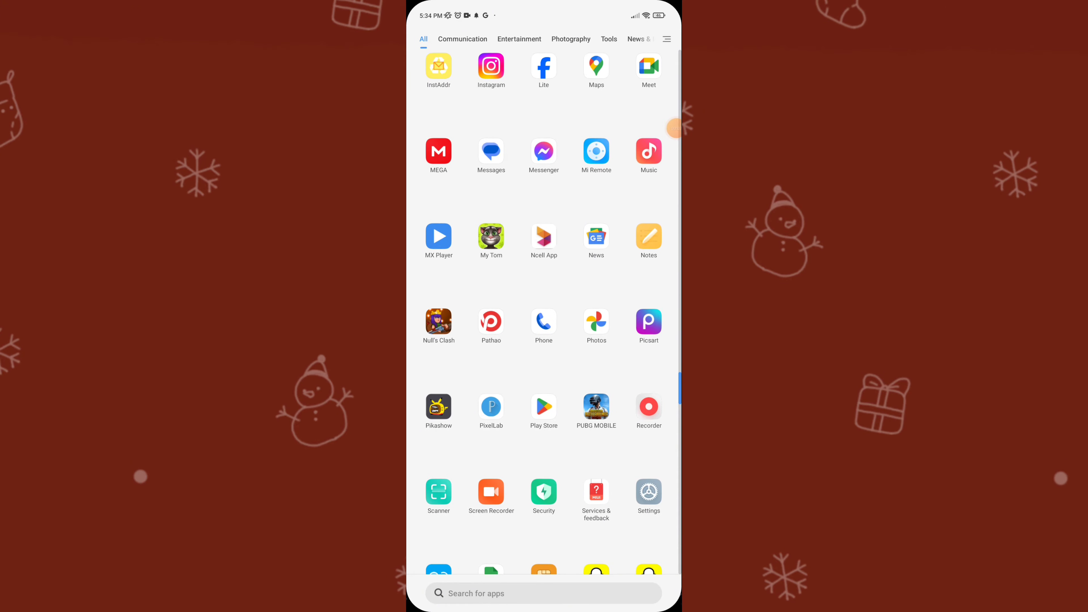
- Launch TikTok from the app drawer so its For You feed appears
scroll("down", 3)
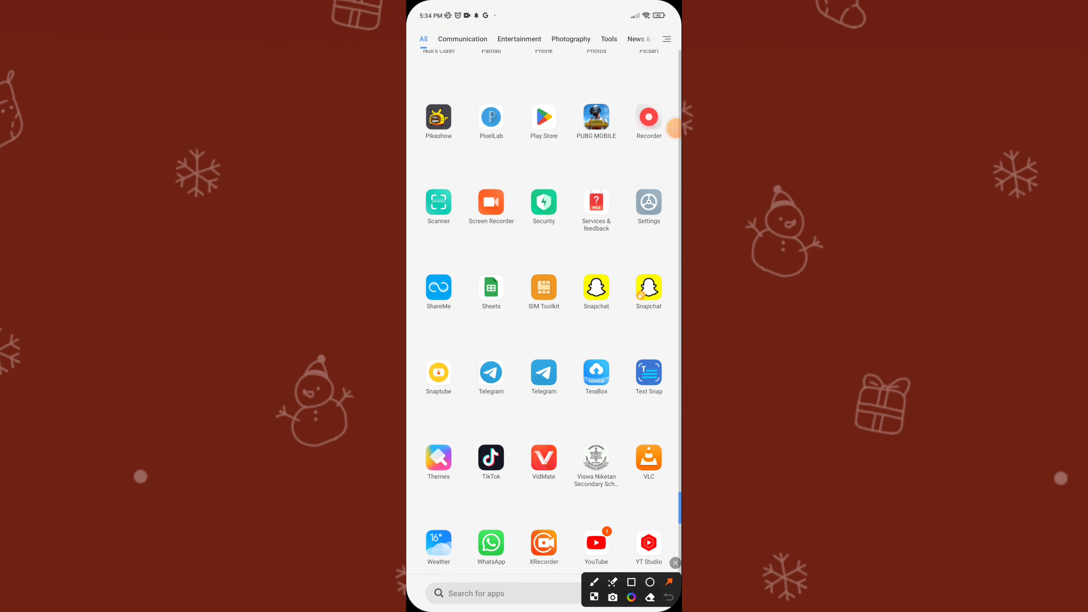
left_click(491, 458)
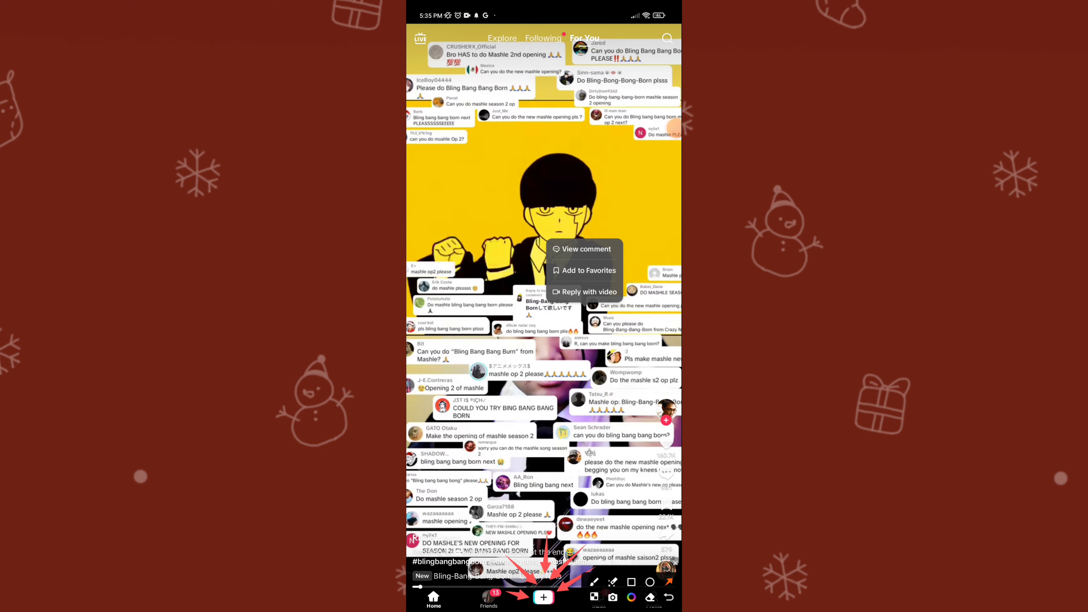
- Bring up the creation camera via the + button in the bottom navigation bar
left_click(543, 596)
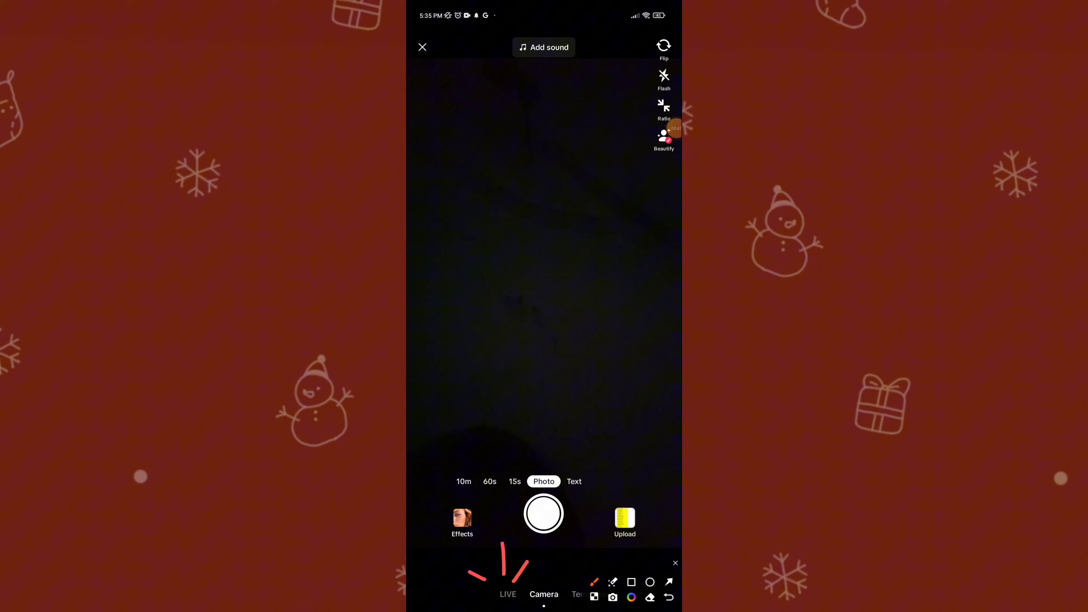
- Switch the camera to LIVE mode, showing the stream setup with the Go LIVE button
left_click(507, 594)
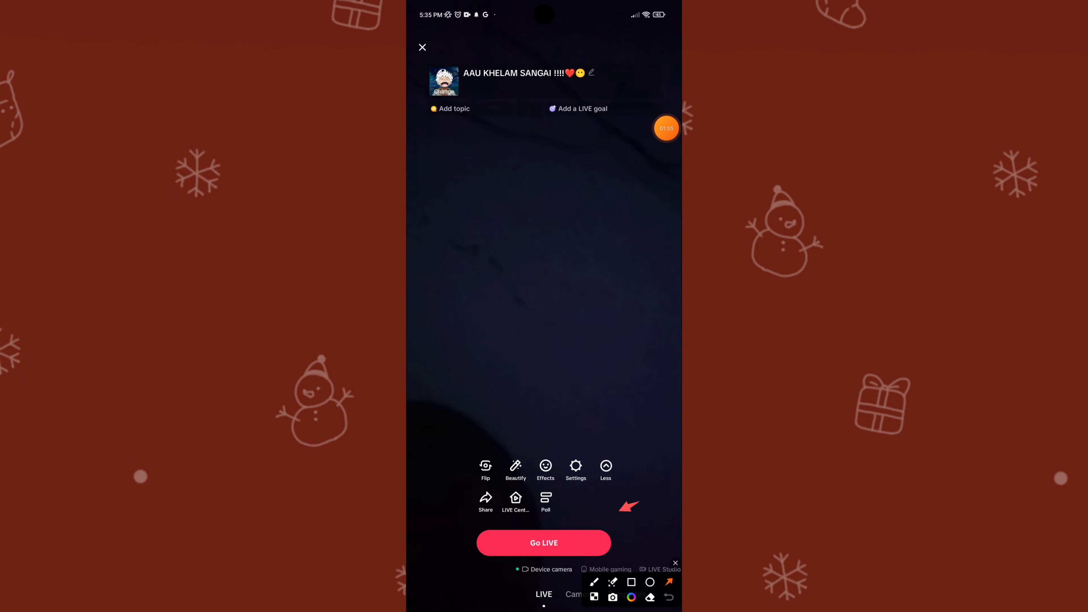